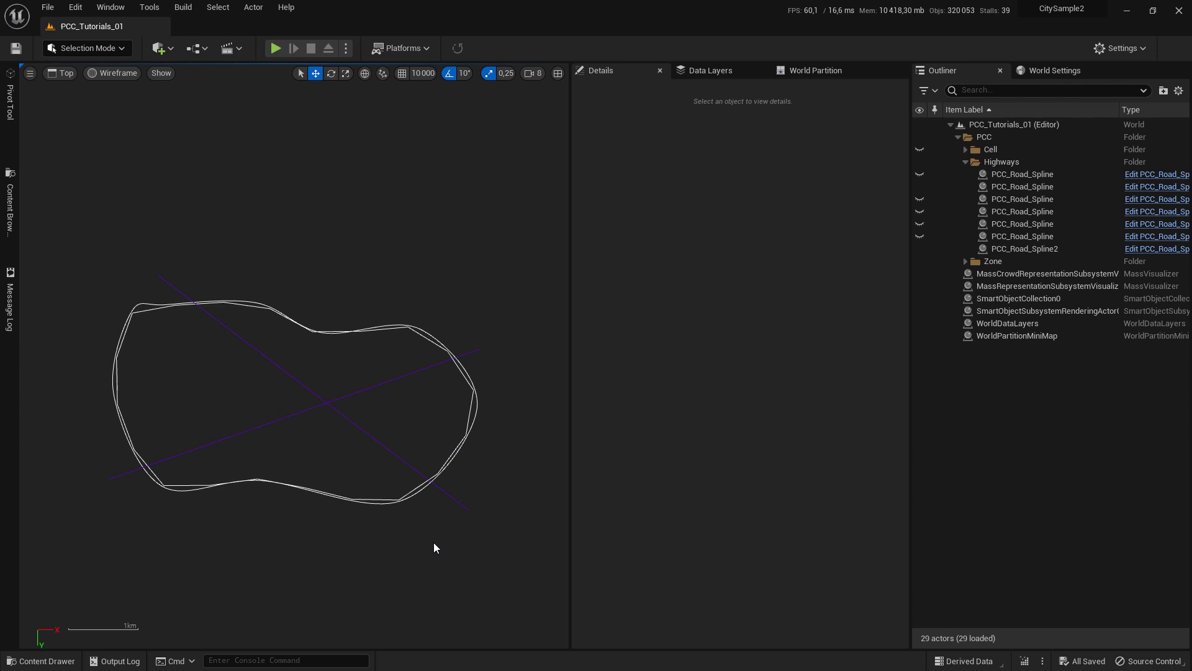
mouse_move(412, 306)
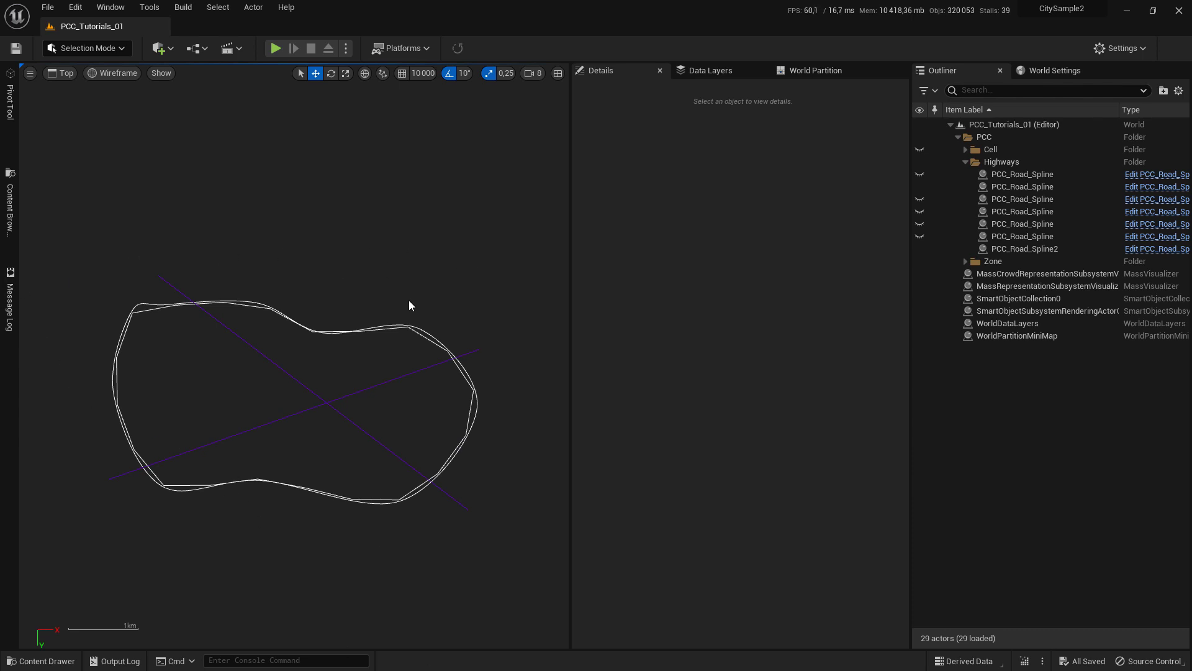